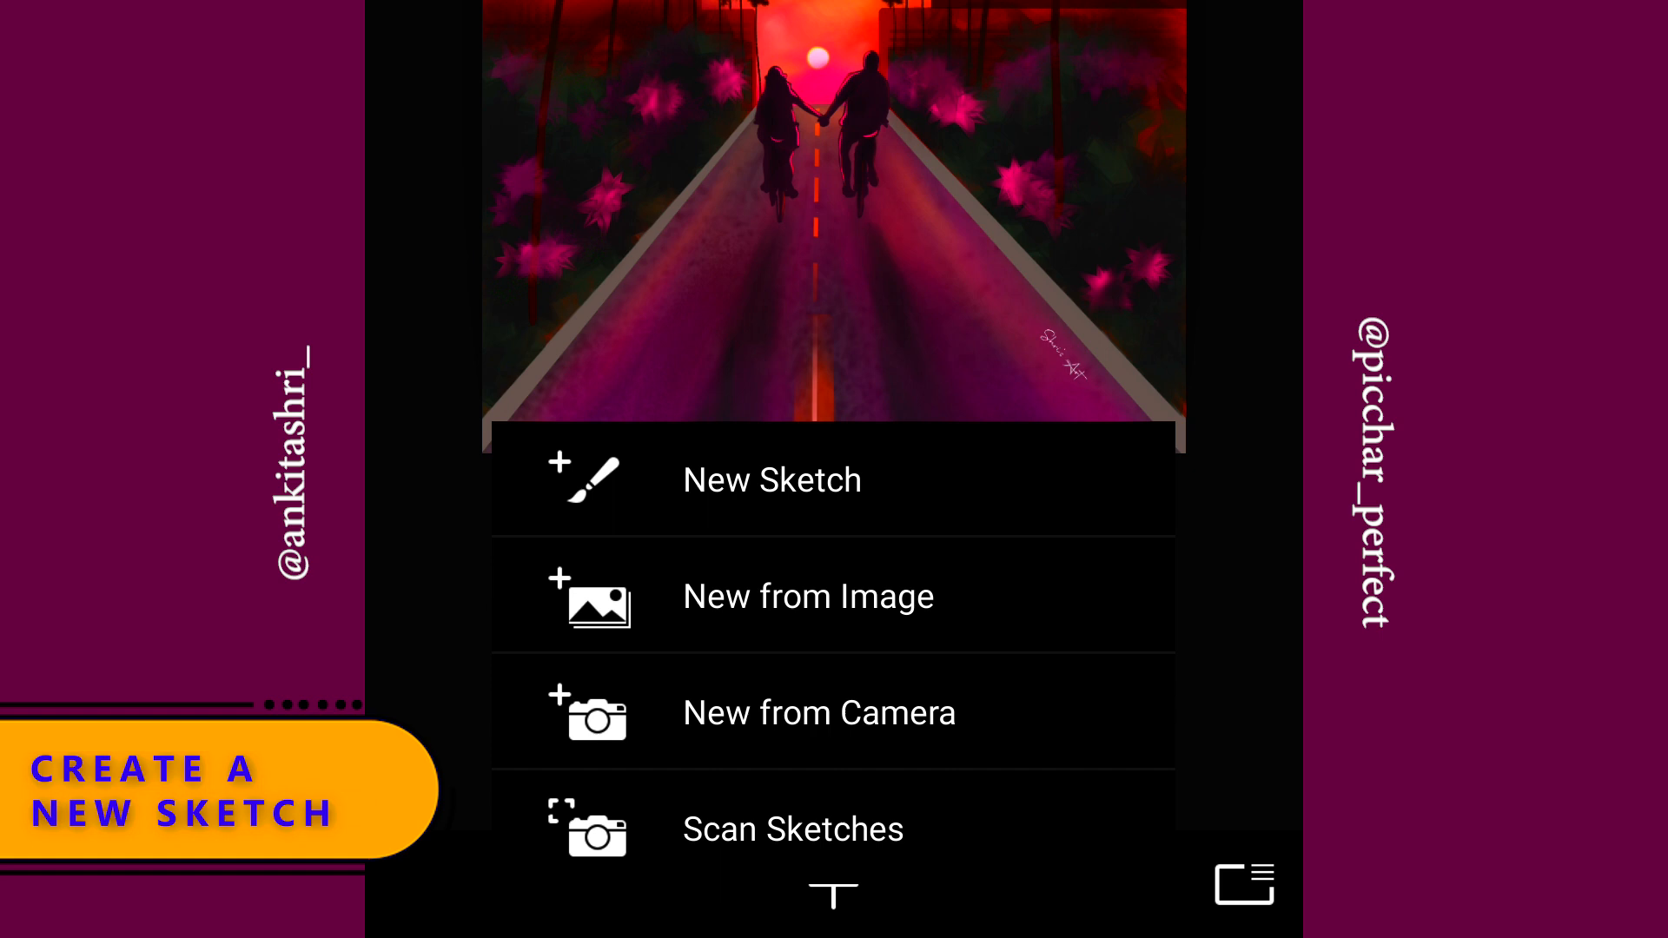
Step: Start a new sketch from the gallery and choose a portrait canvas size
left_click(771, 479)
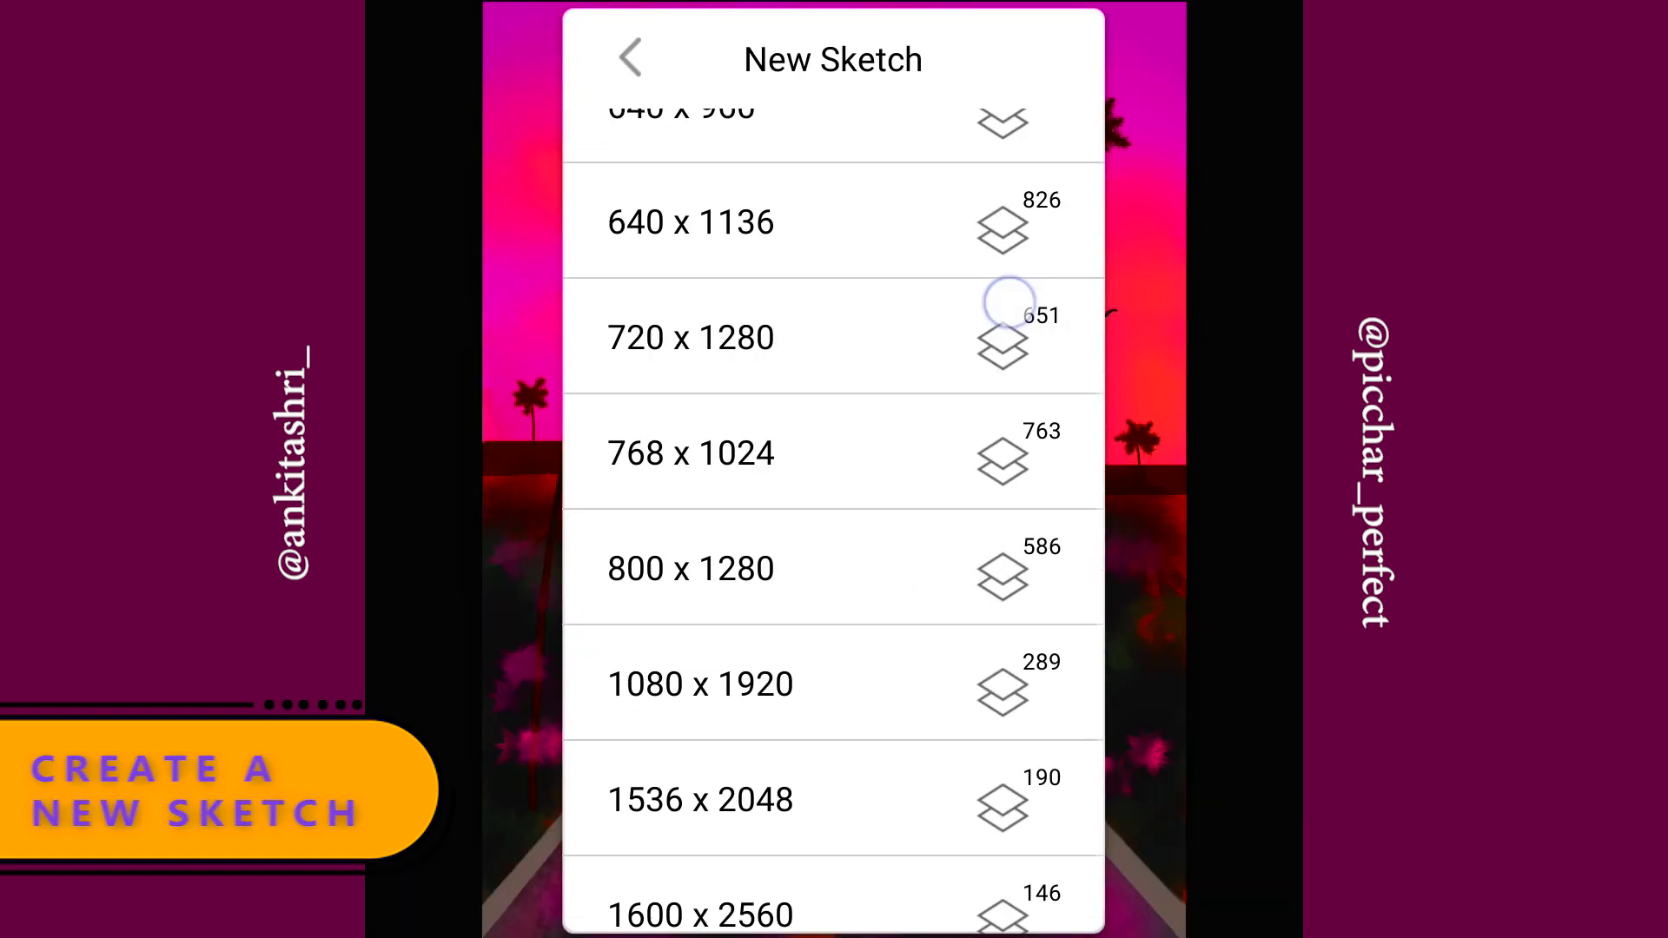
left_click(832, 799)
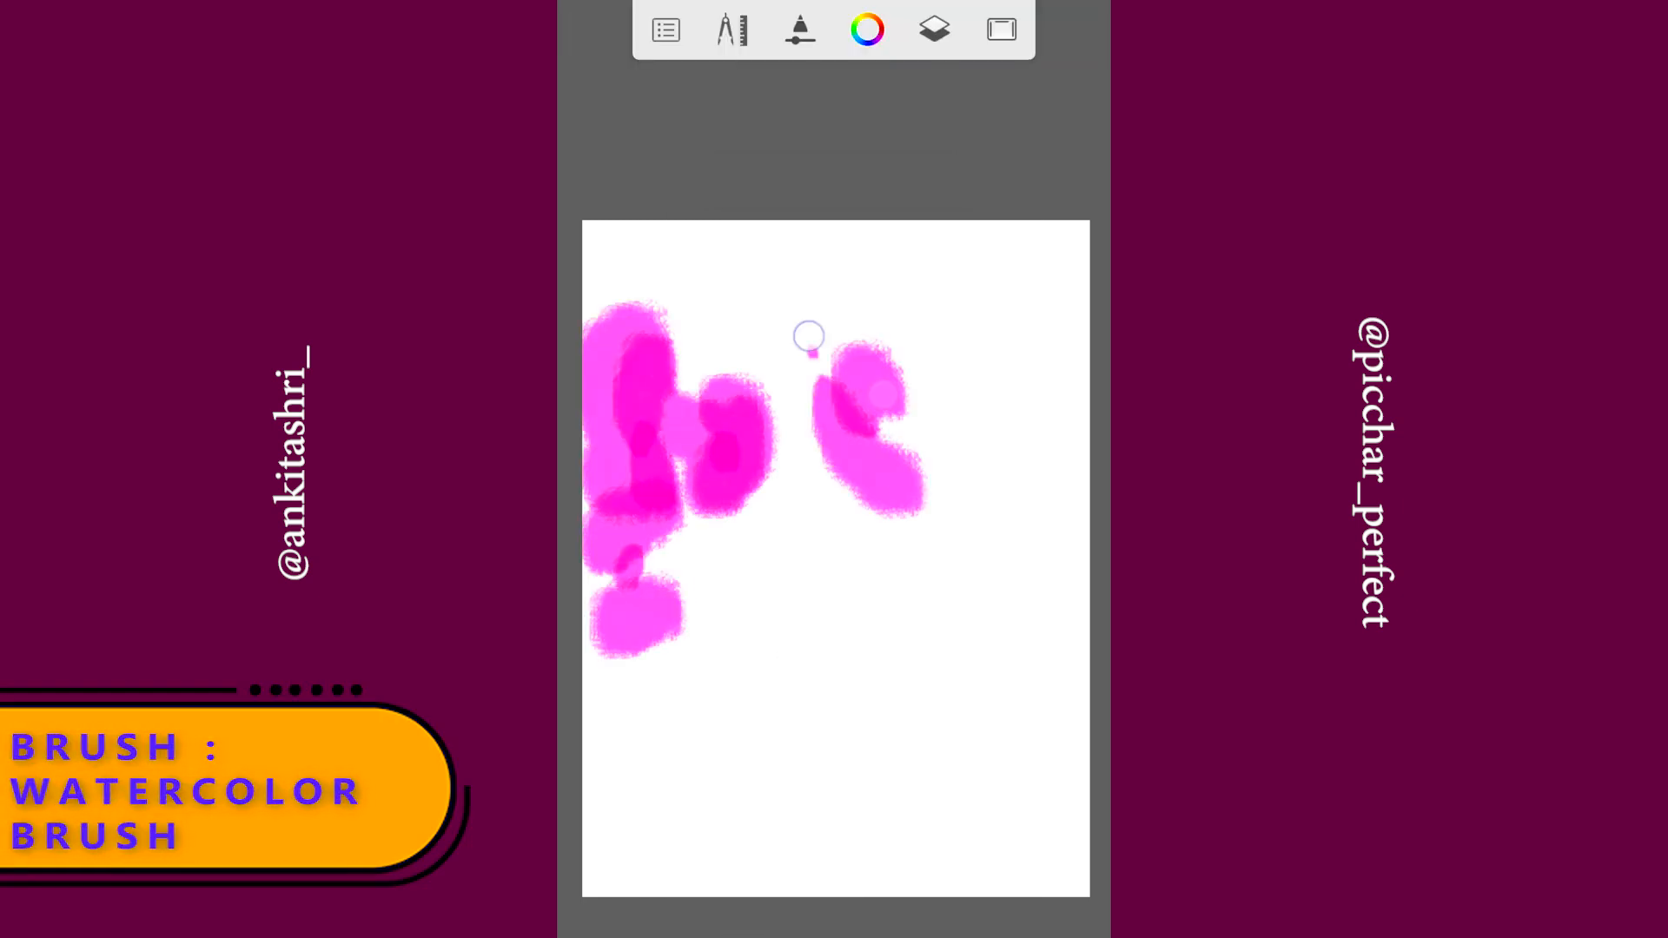
Step: Switch brushes from the toolbar while dabbing pink, red, orange and blue watercolor patches
left_click(865, 29)
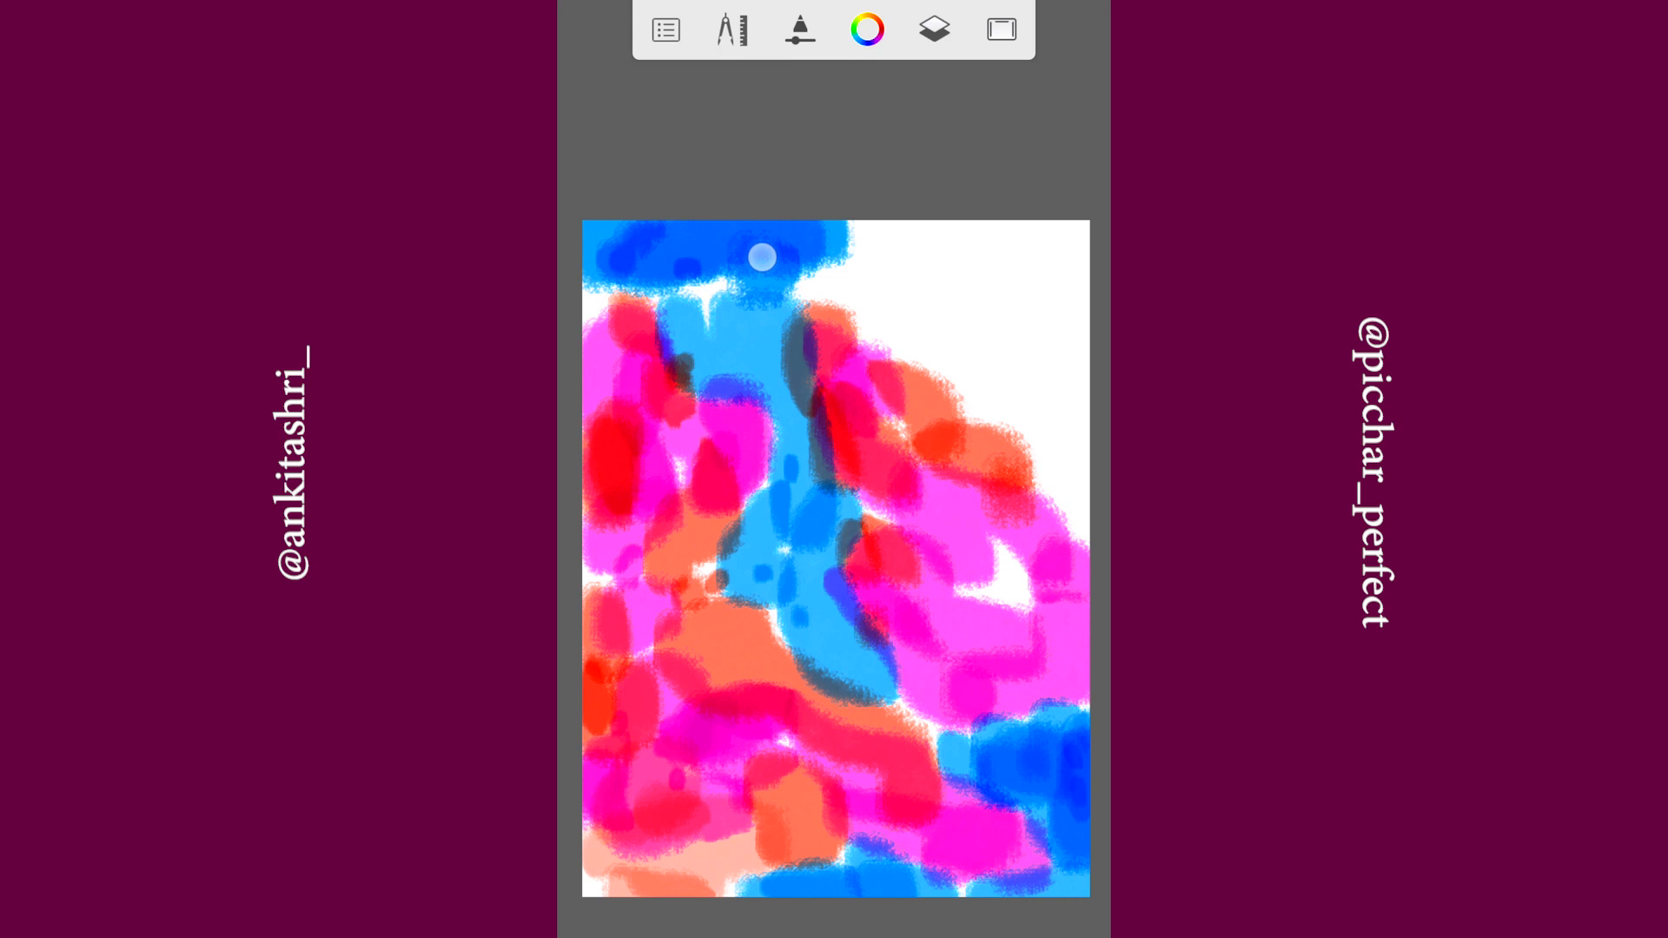
left_click(799, 30)
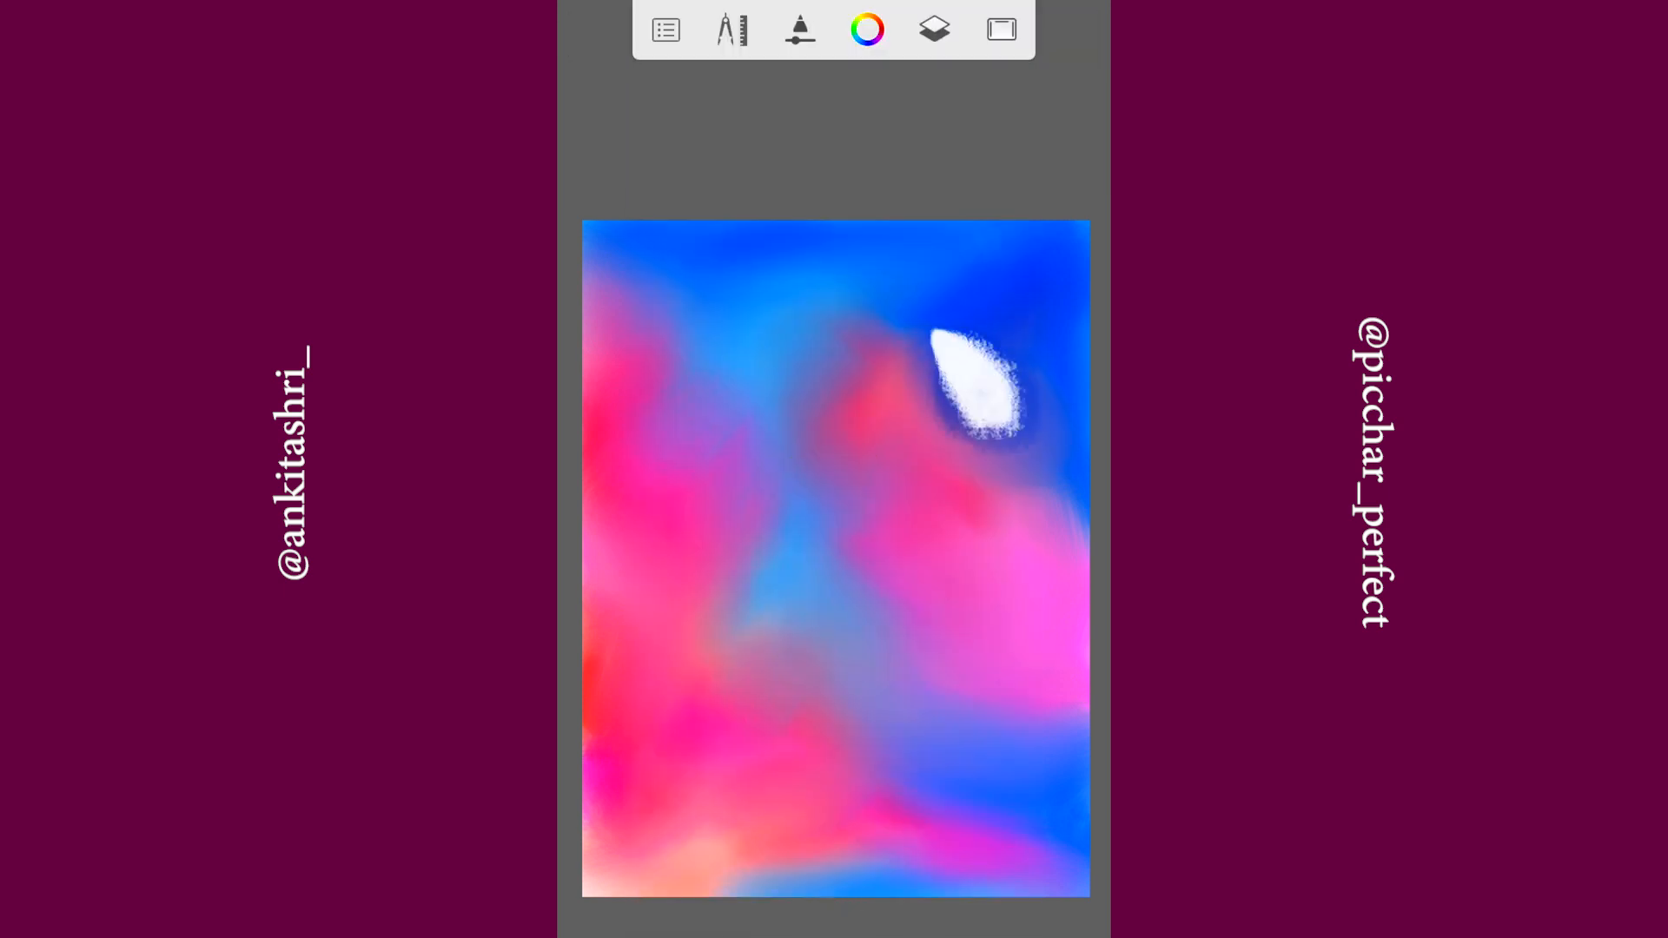
Step: Check the Layer Editor after blending the sky, then close it
left_click(934, 29)
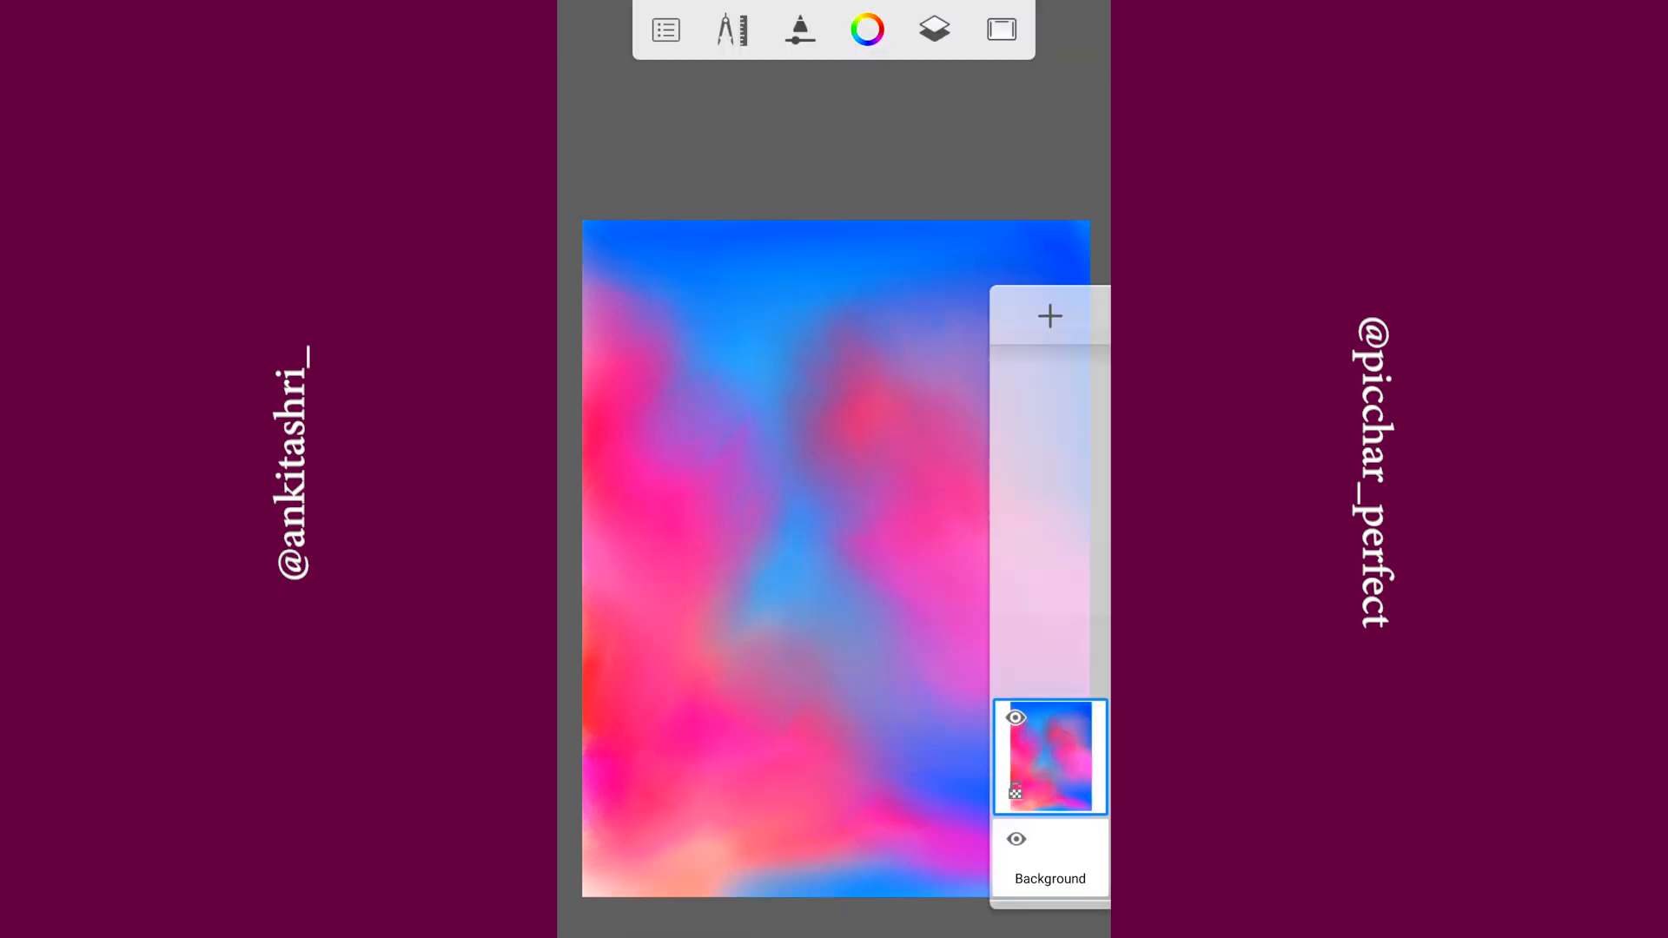
left_click(1047, 316)
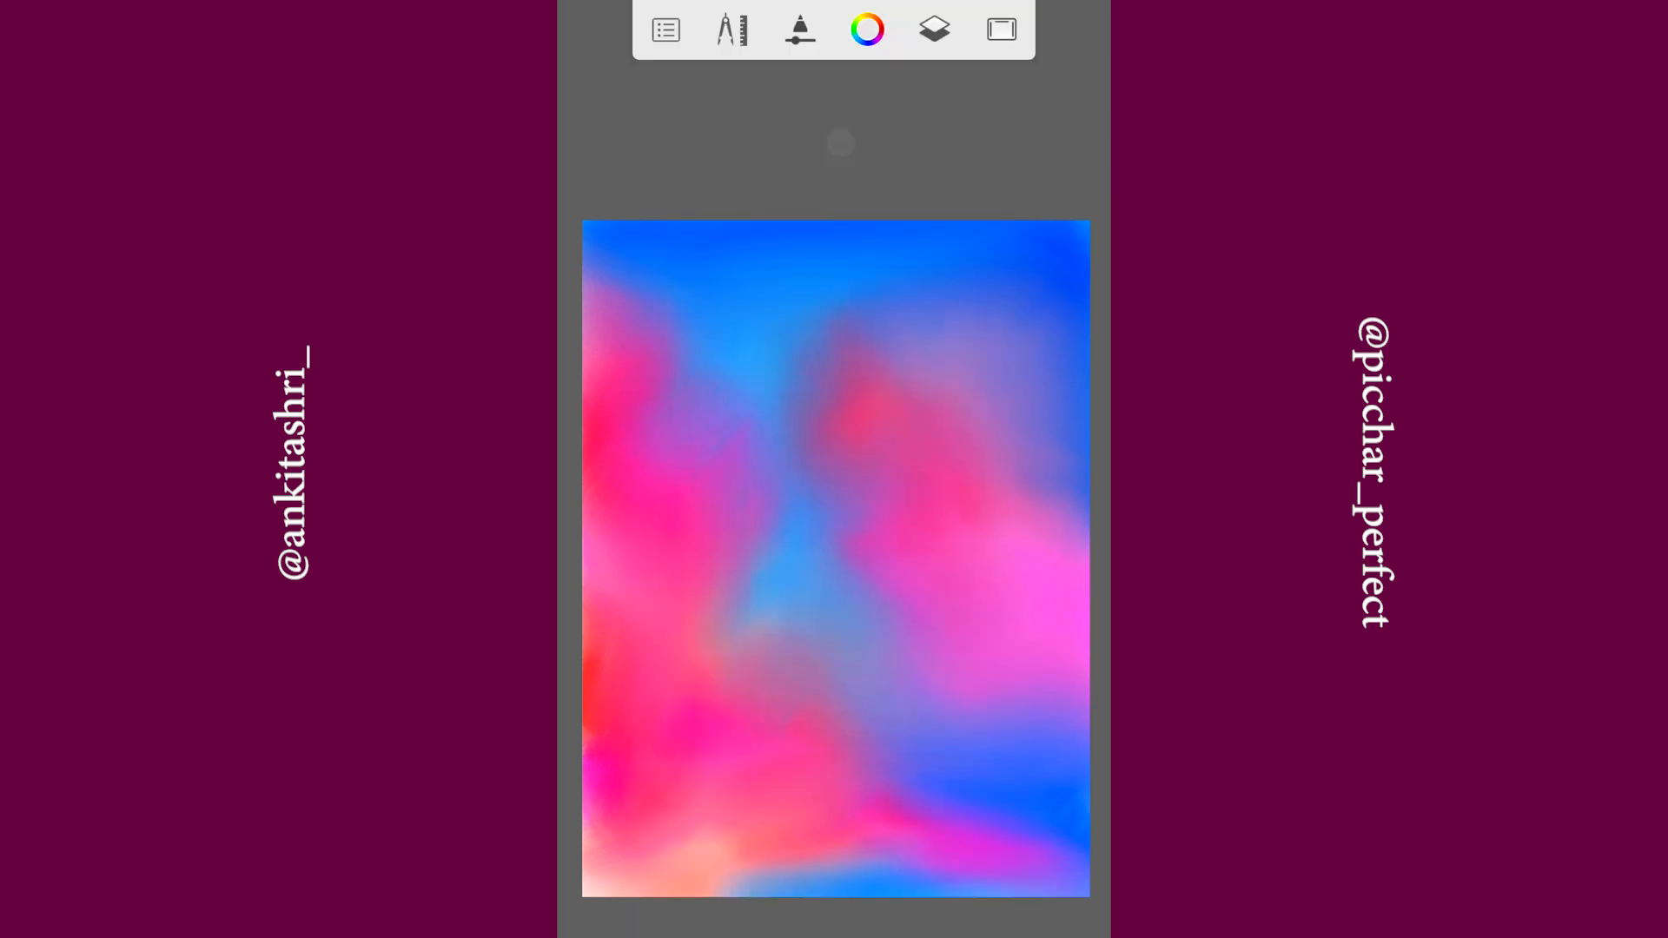
Step: Select a thin black inking brush for the three curved wires across the sky
left_click(799, 30)
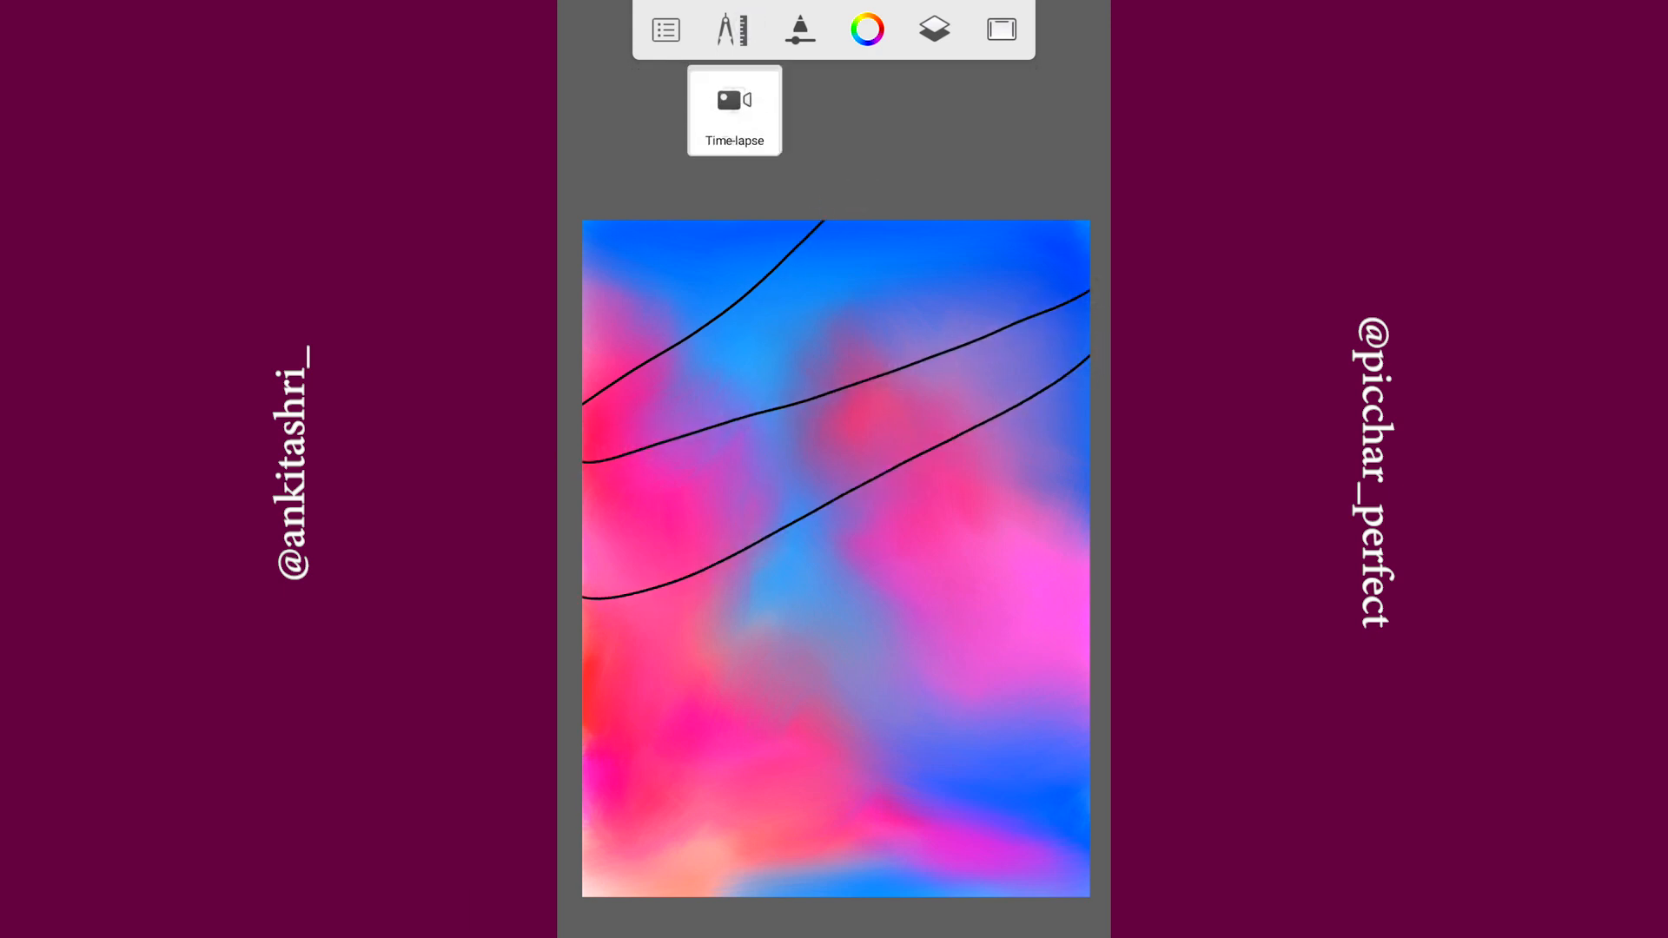
left_click(778, 95)
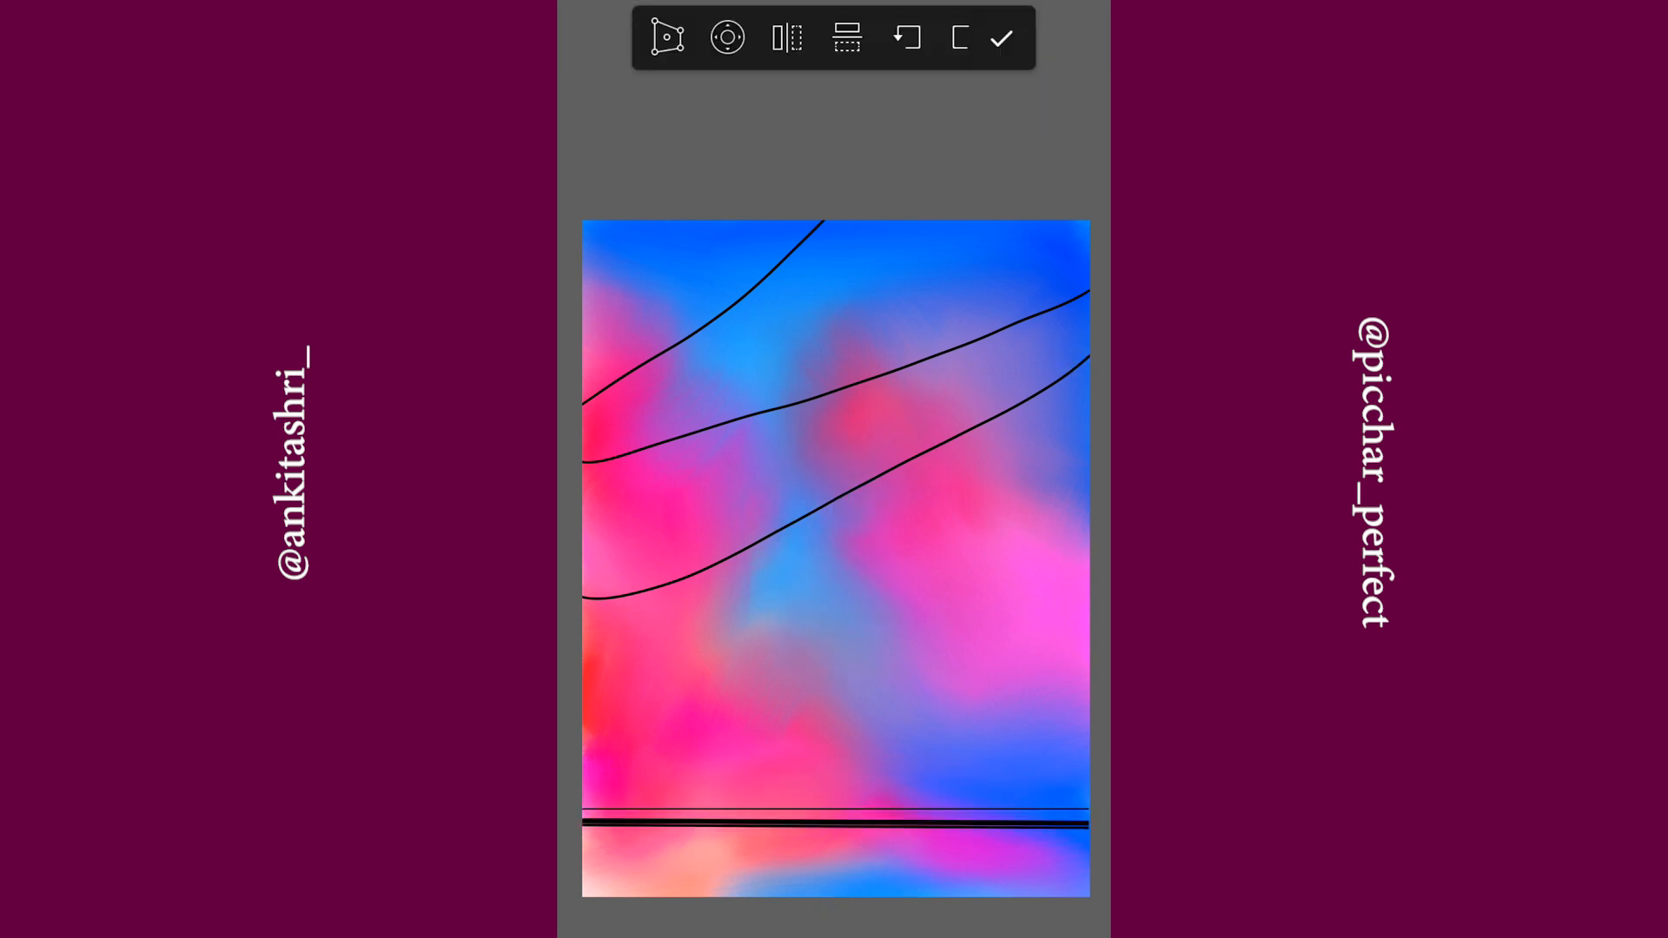
Step: Enable the Ruler guide for the straight horizontal line near the bottom
left_click(997, 36)
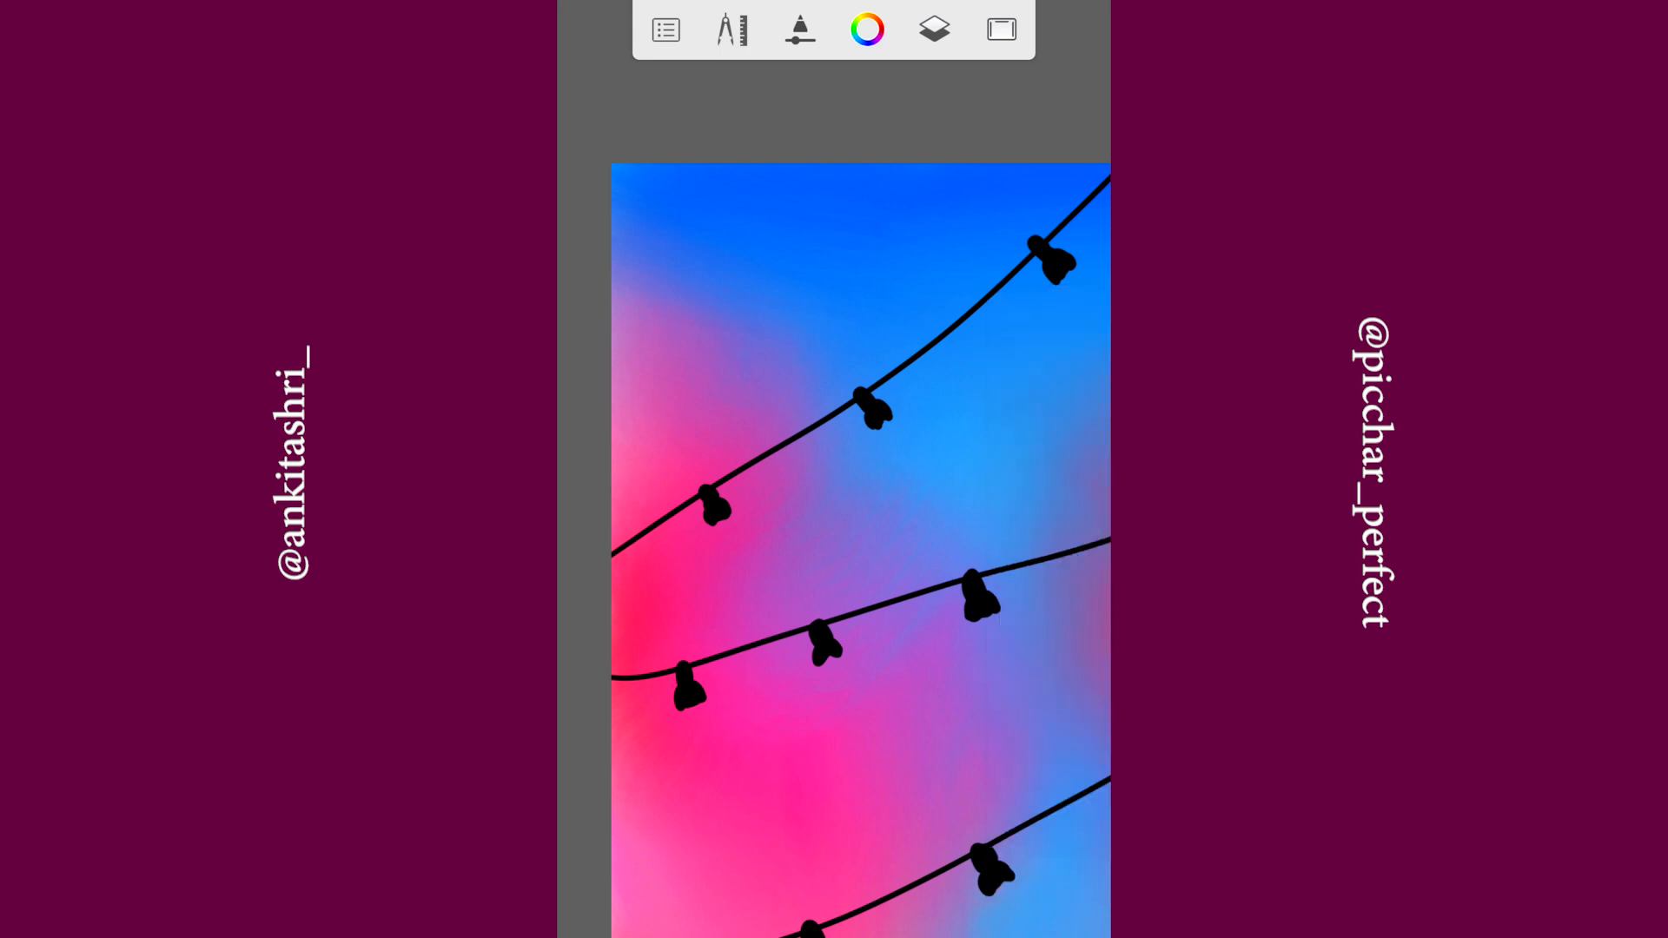
Step: Pick a hard brush for painting black bulb sockets along the wires
left_click(865, 29)
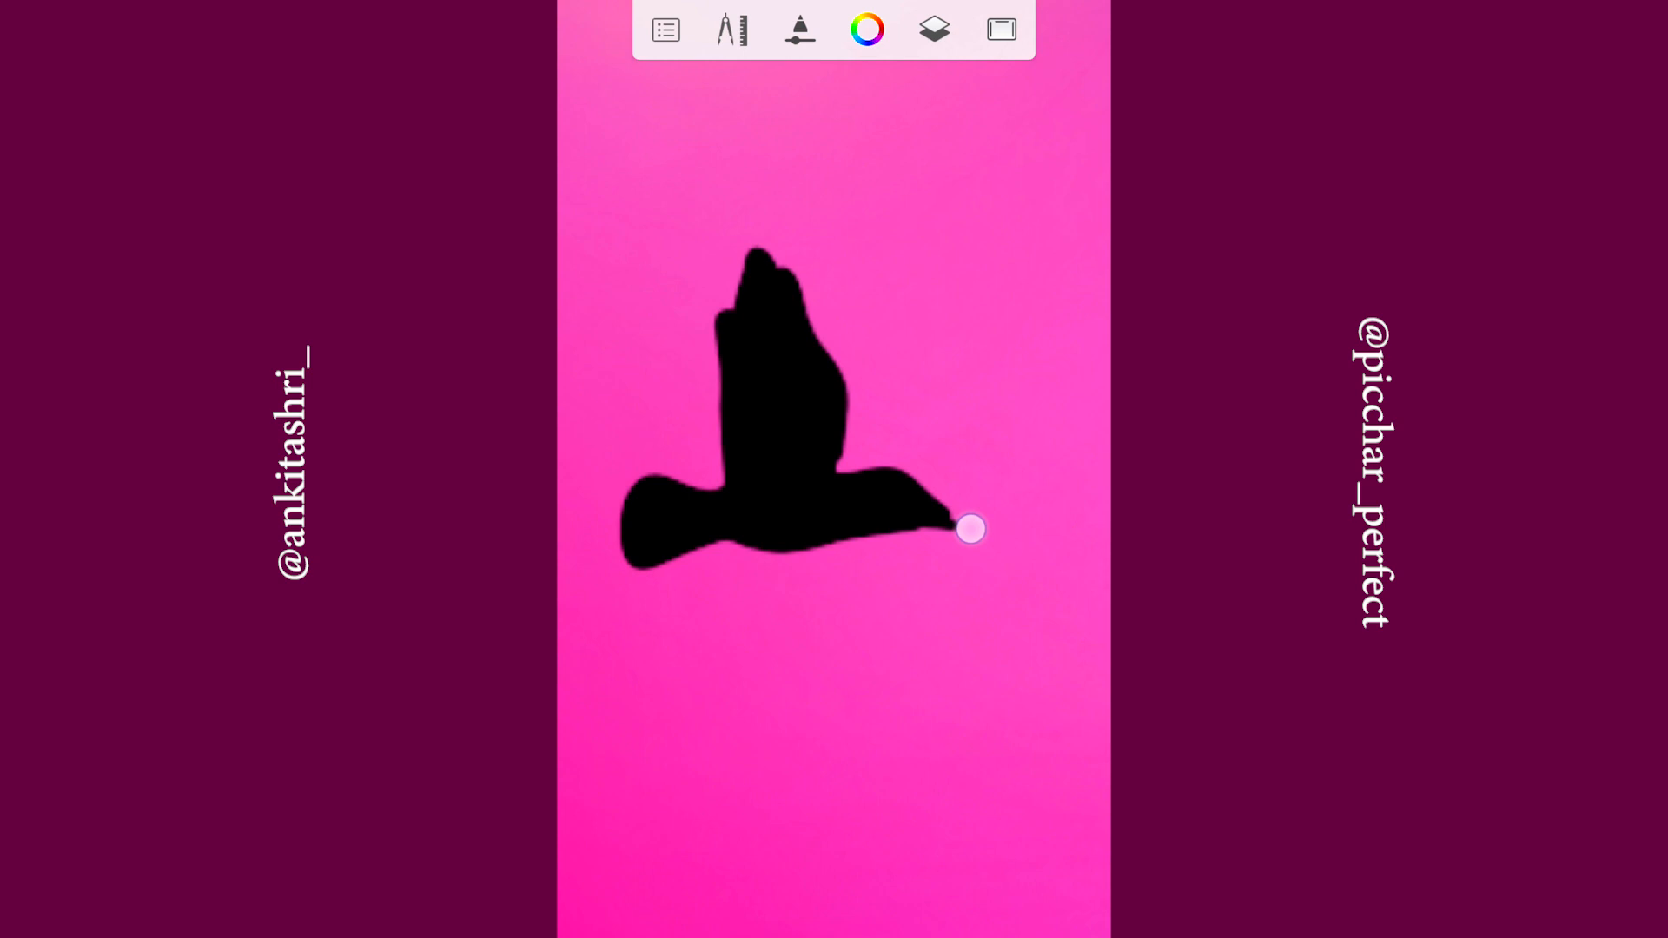
Step: Toggle the Layer Editor while painting black bird silhouettes in the sky
left_click(933, 29)
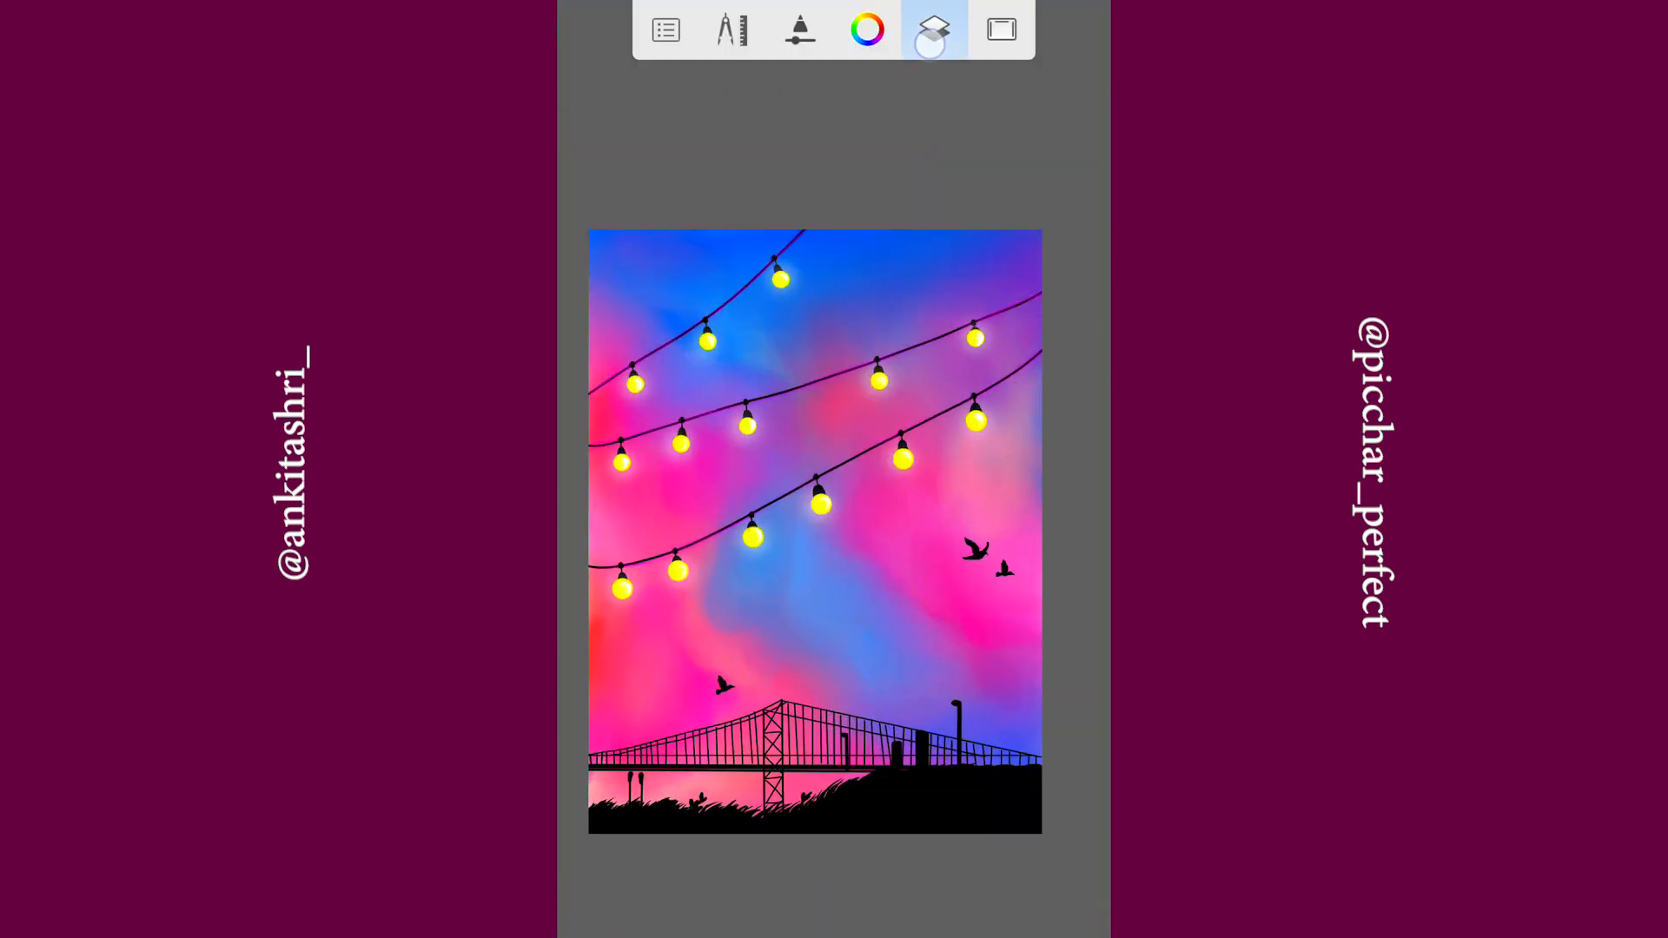
left_click(934, 29)
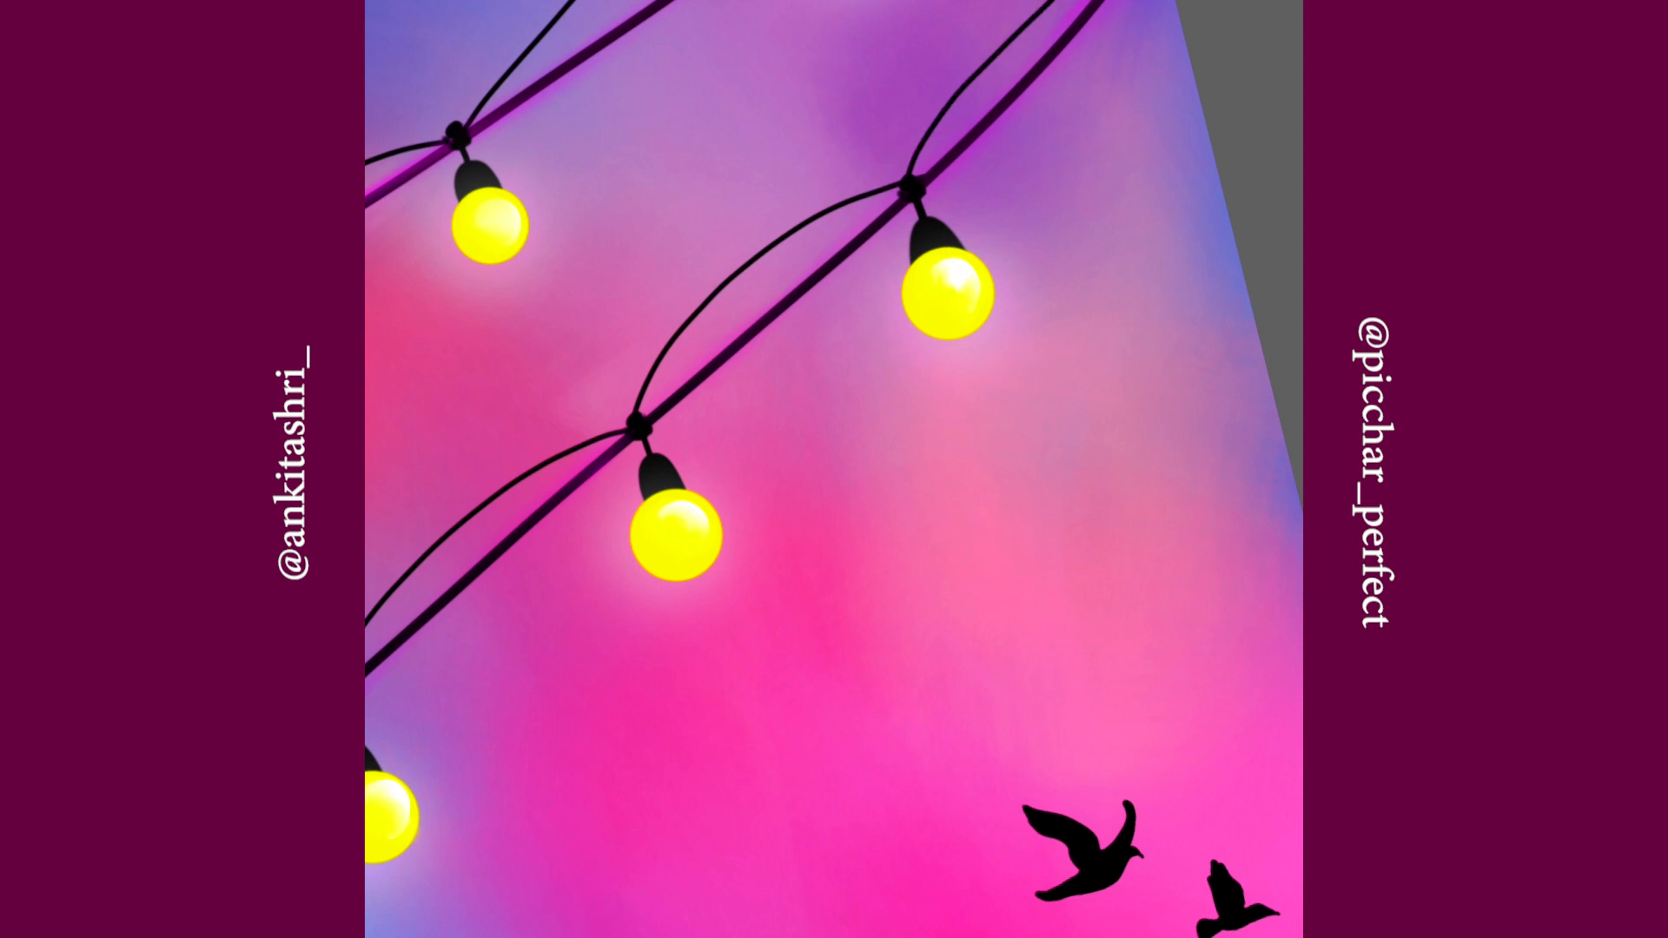
Step: Check the Layer Editor while drawing thin looping cords between the bulbs
left_click(935, 30)
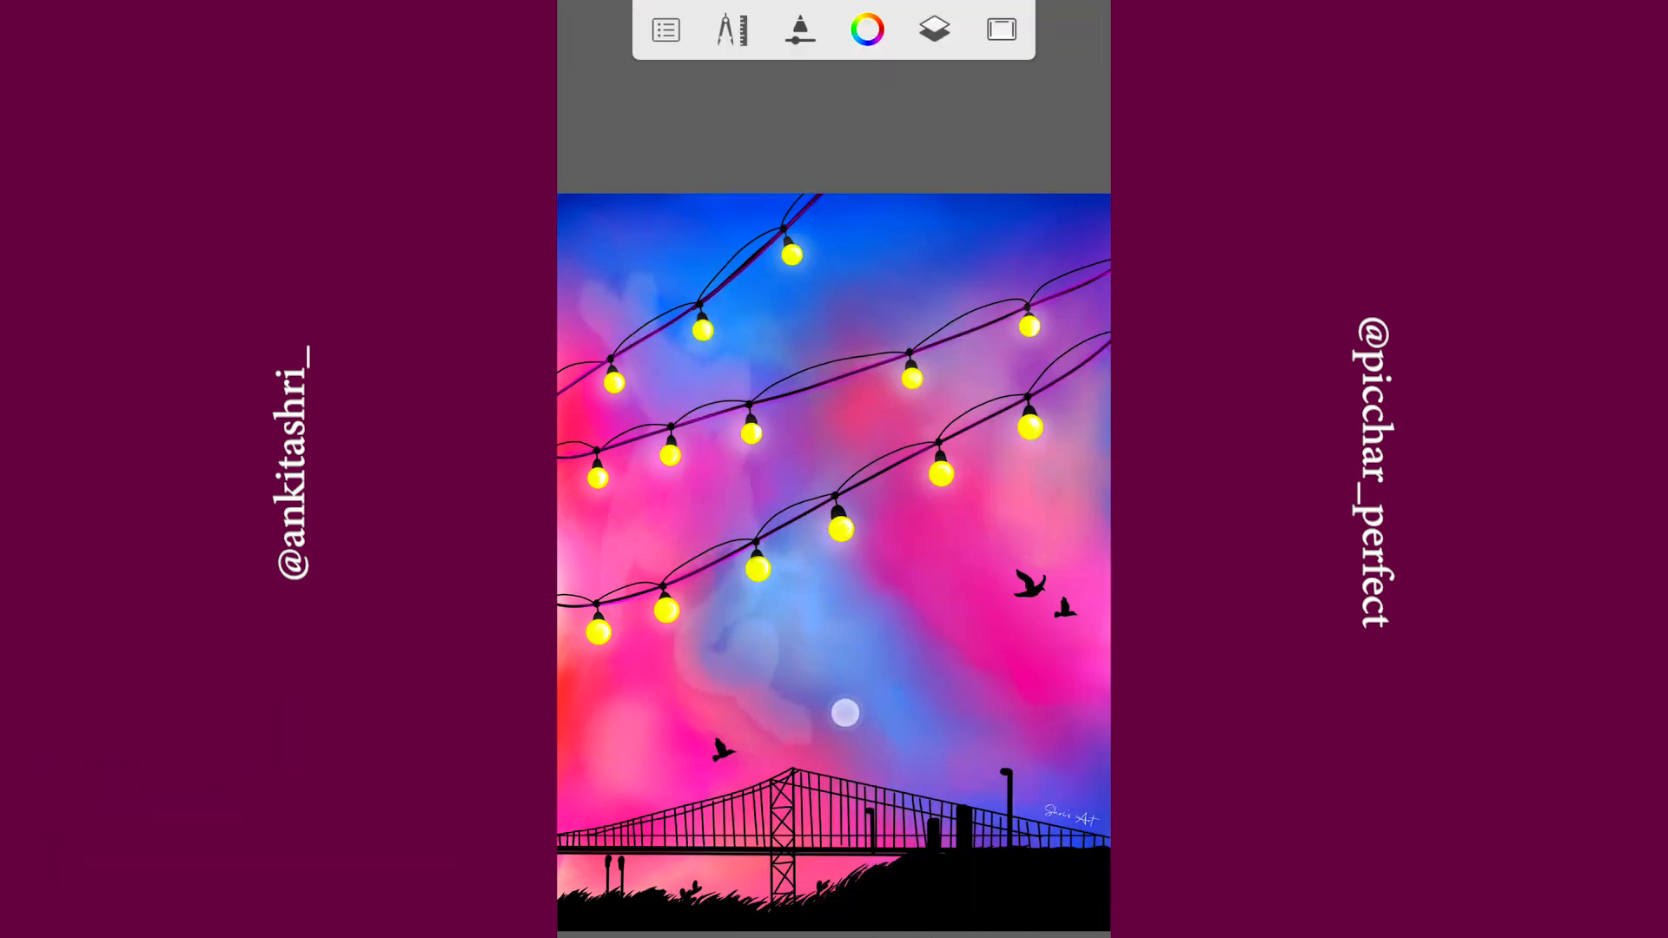
Step: Show the layer stack and scroll through the separate watercolor sky layers
left_click(935, 29)
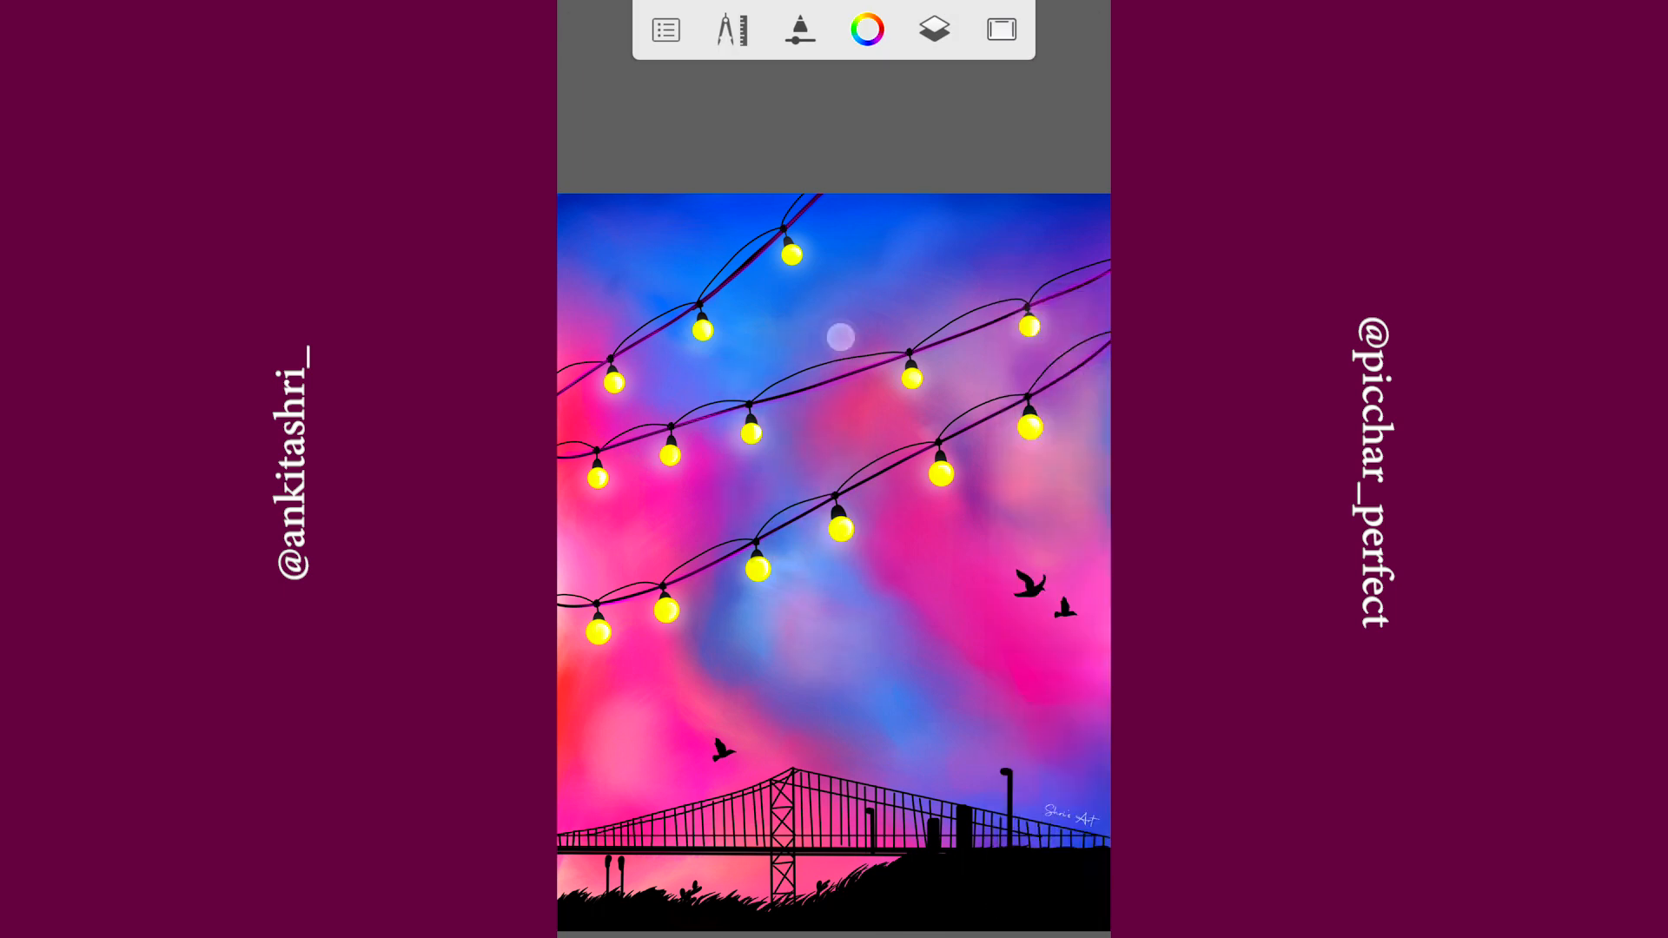
left_click(934, 30)
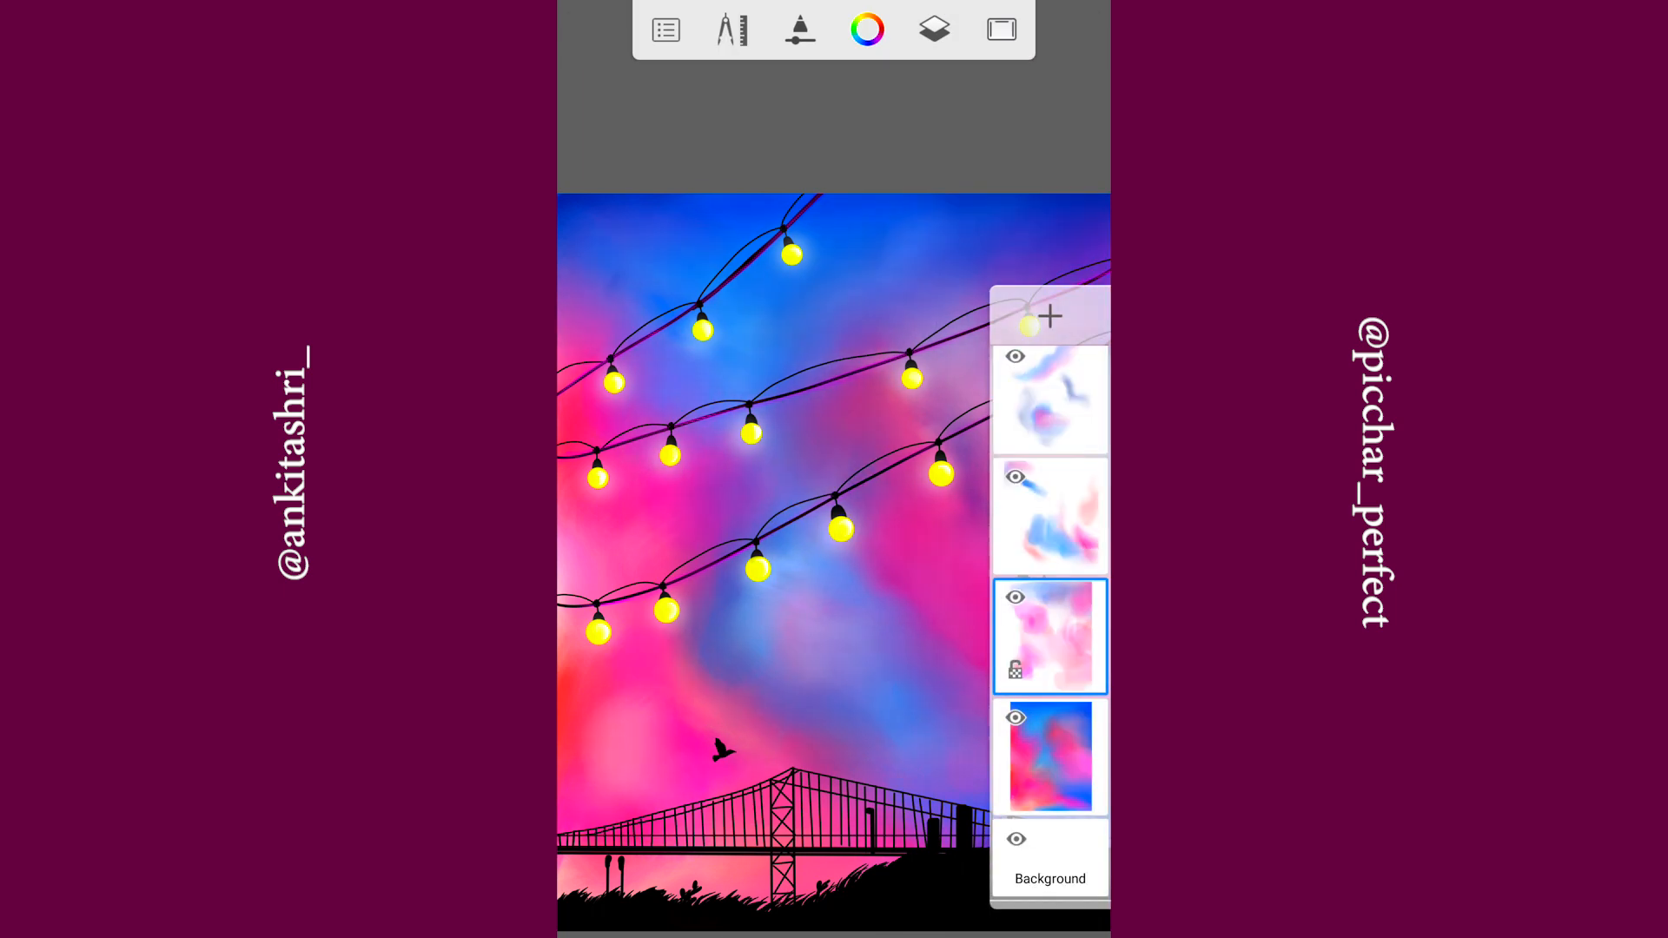
scroll("down", 3)
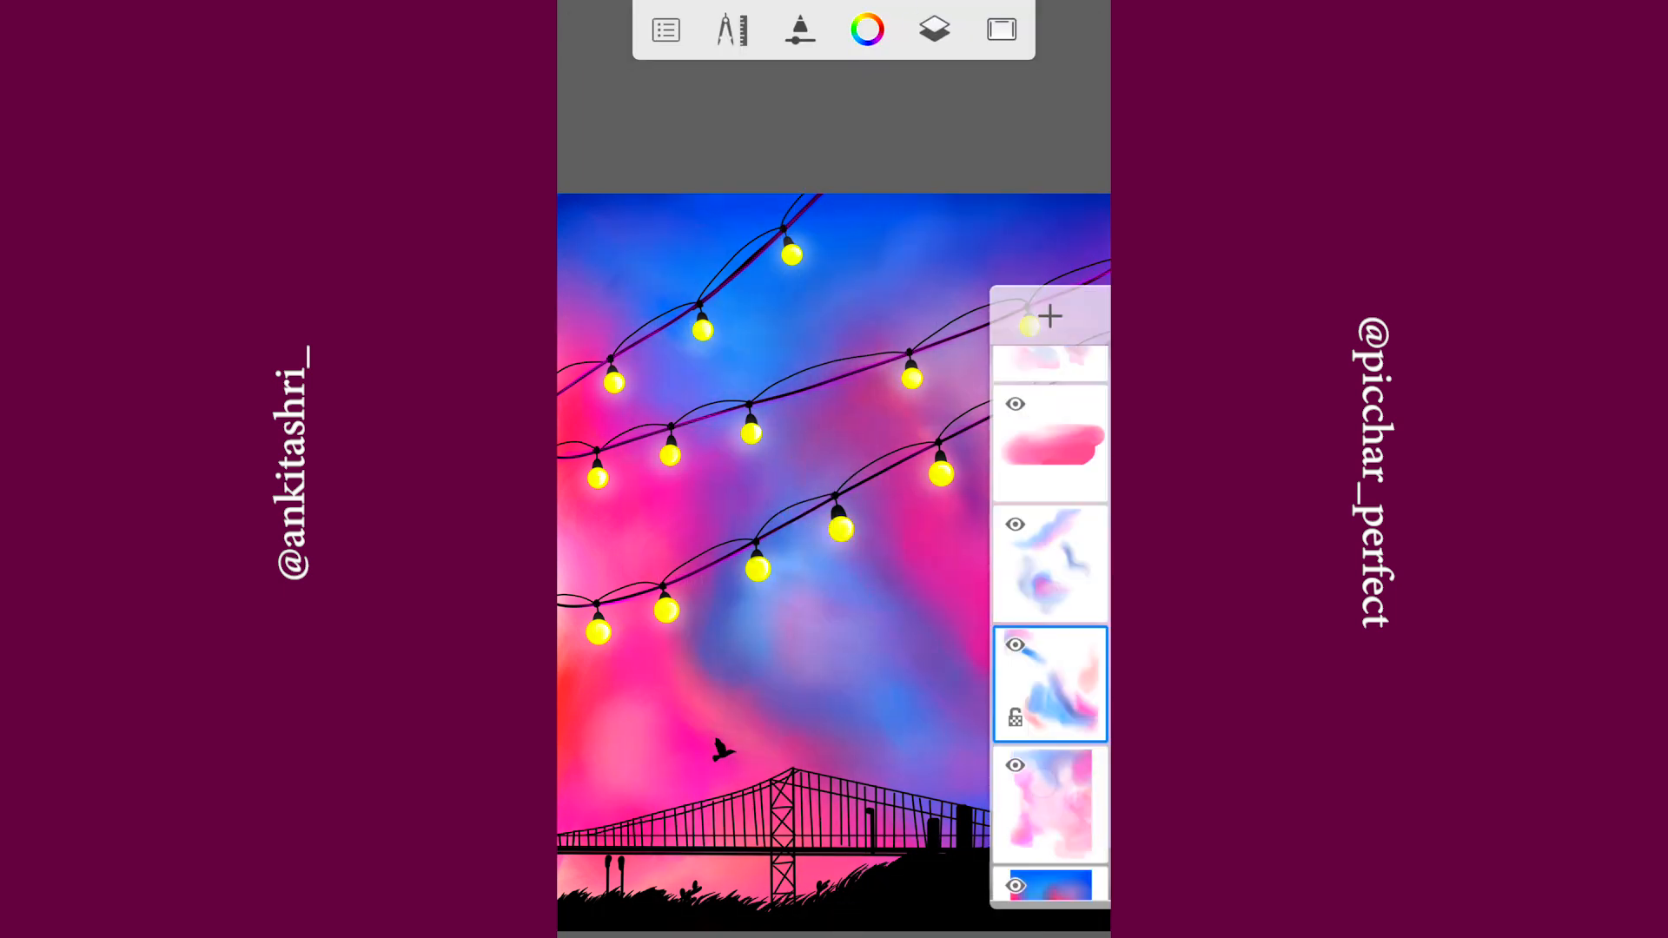